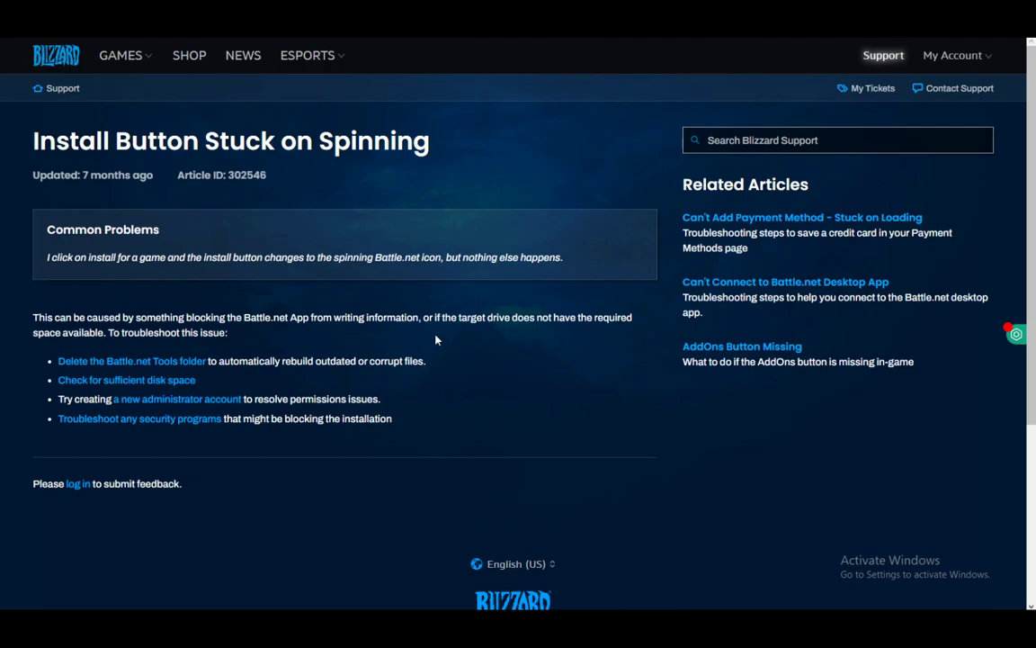
mouse_move(99, 574)
type("%Pr")
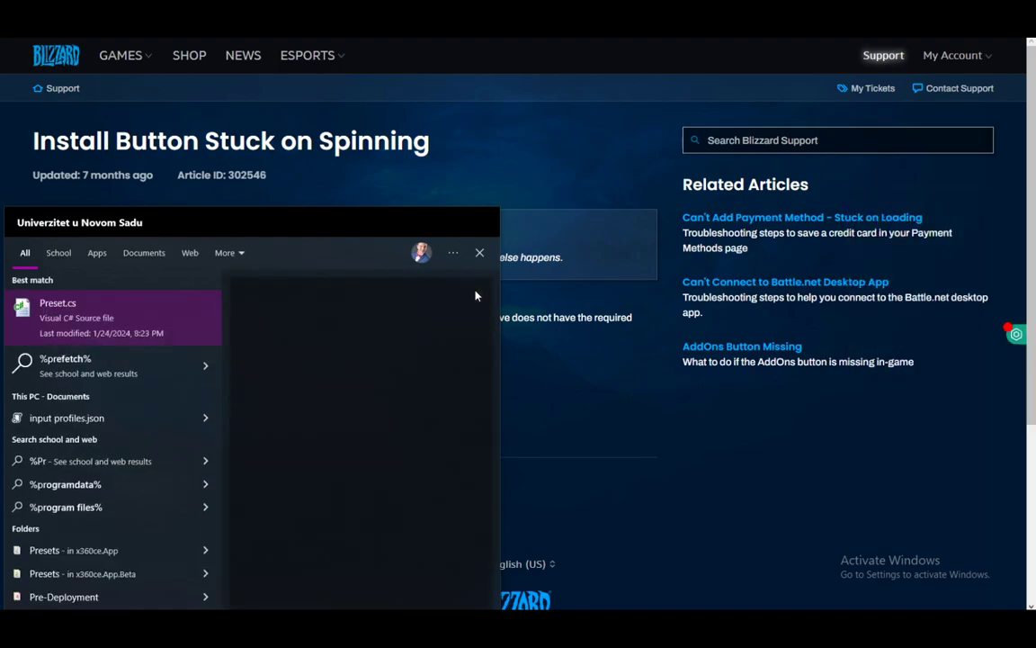
Open the %programdata% search result to show the ProgramData folder in File Explorer.
left_click(479, 251)
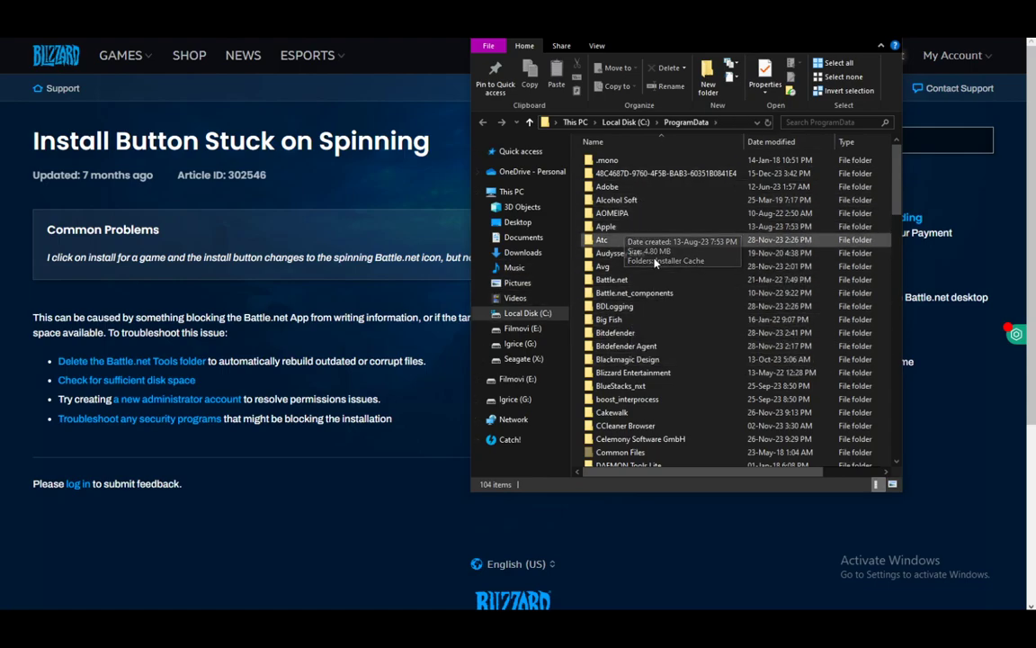
mouse_move(901, 604)
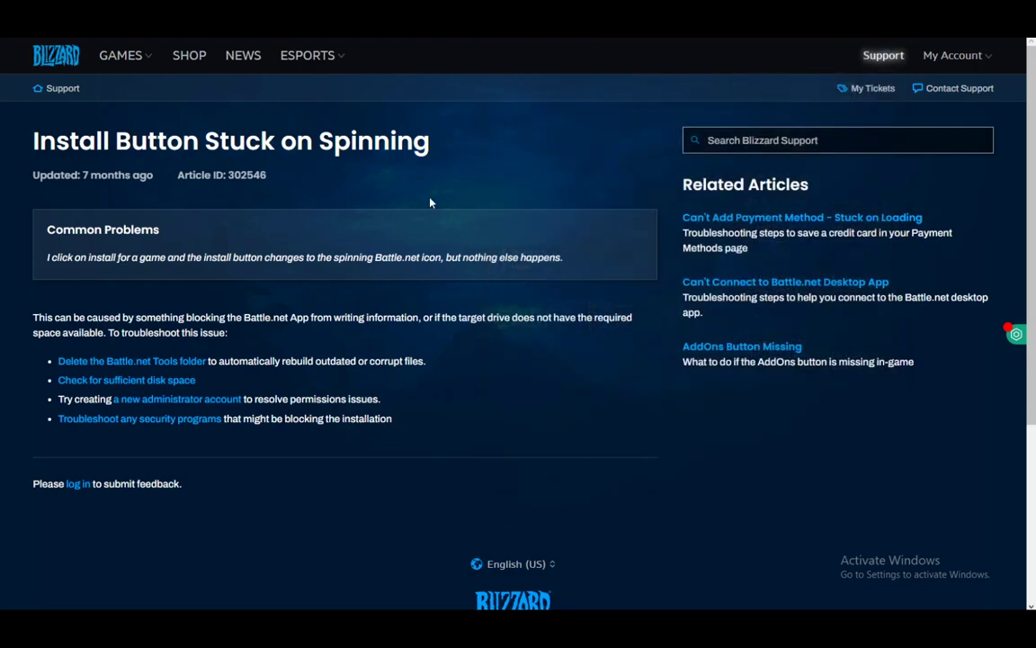
mouse_move(392, 223)
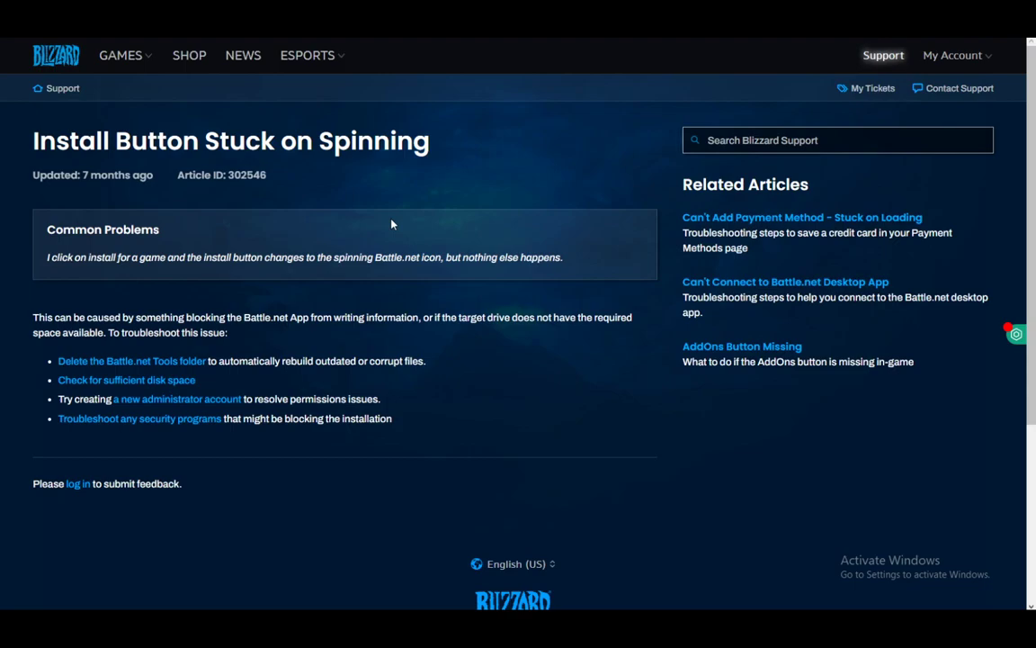
mouse_move(394, 230)
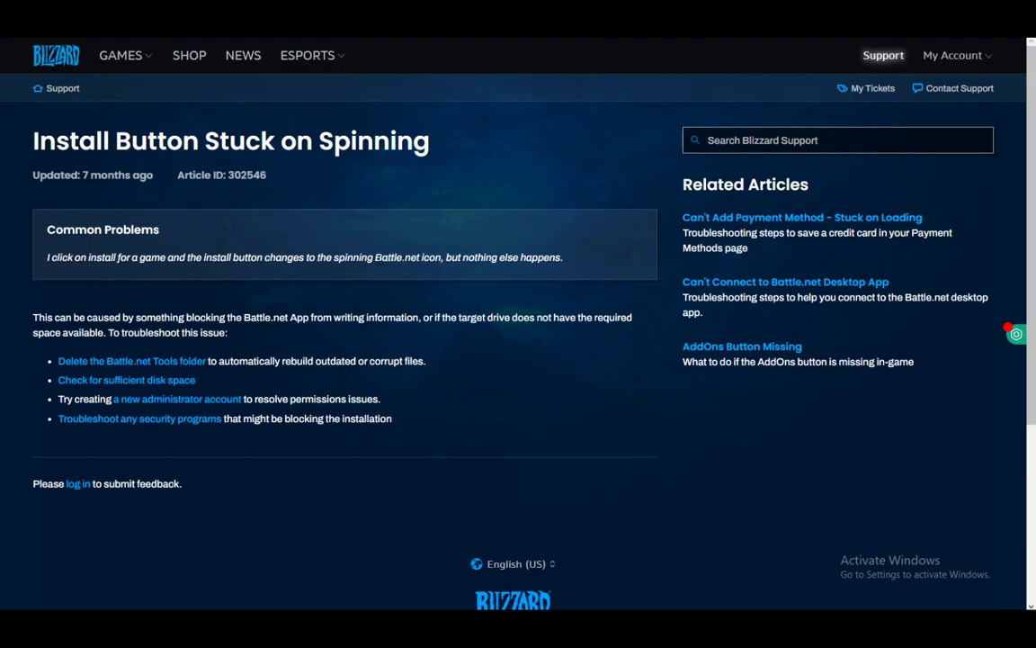
mouse_move(326, 231)
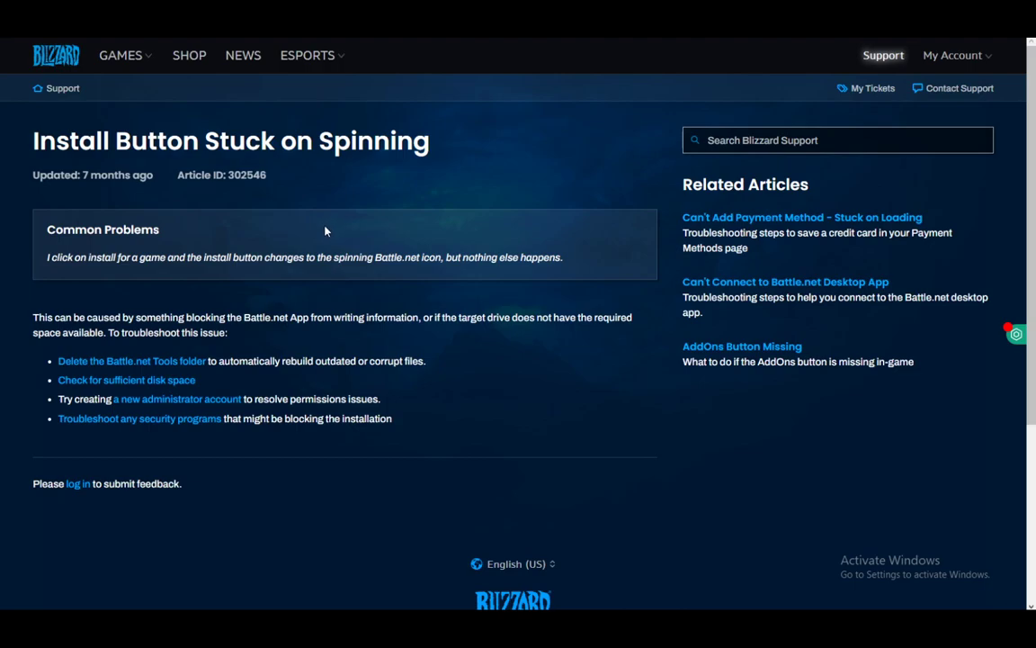
mouse_move(360, 247)
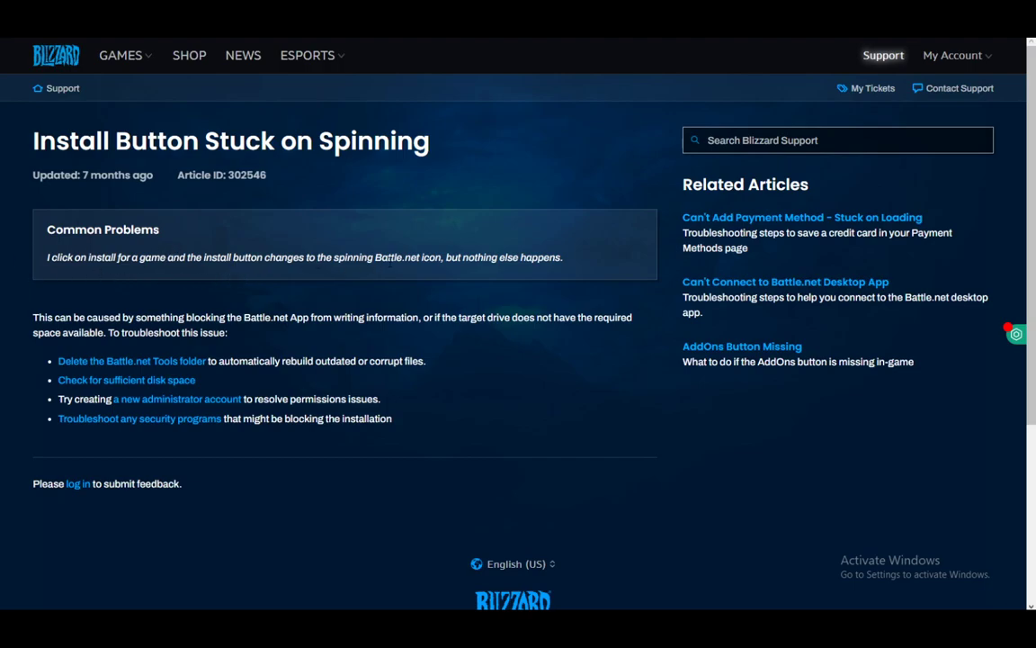
mouse_move(366, 330)
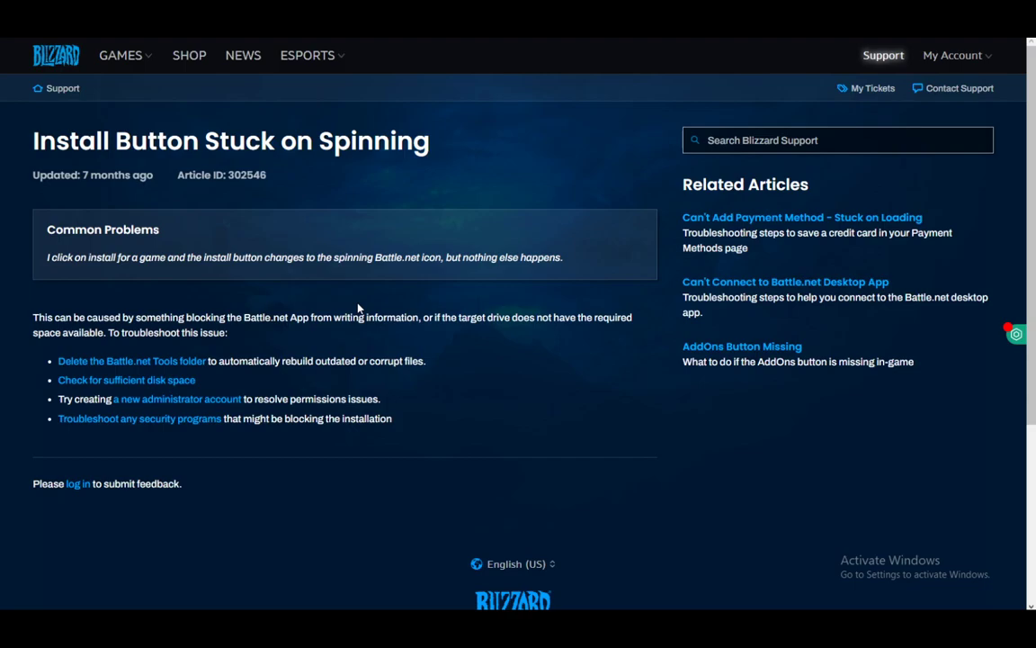
mouse_move(406, 213)
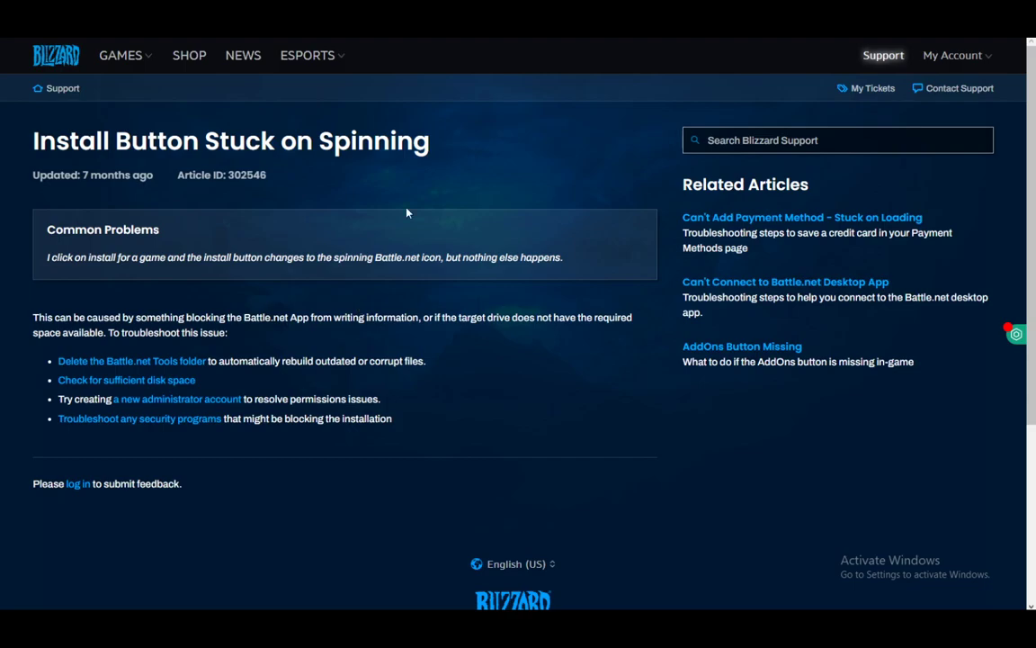